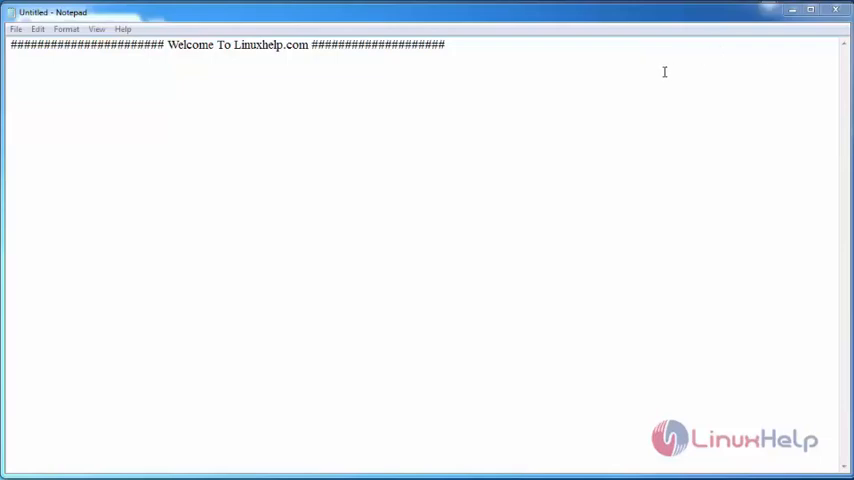
mouse_move(768, 38)
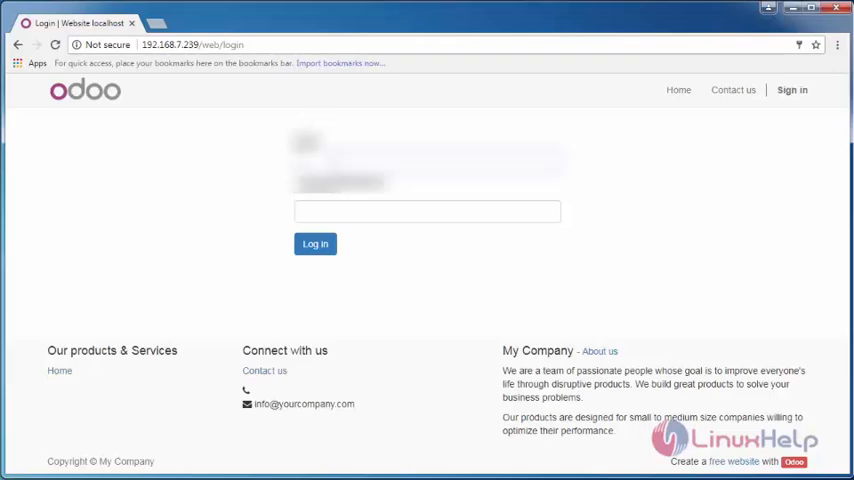
- Log in as Administrator with the password, landing on the Discuss inbox
text(••••••)
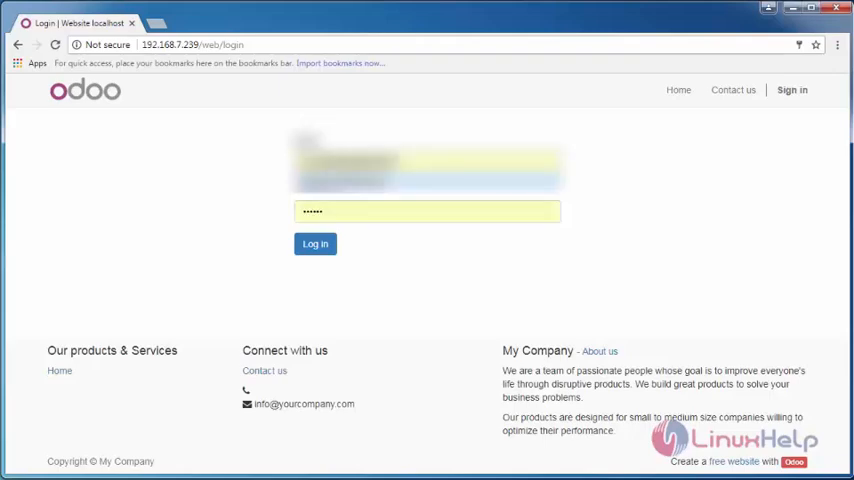
click(316, 244)
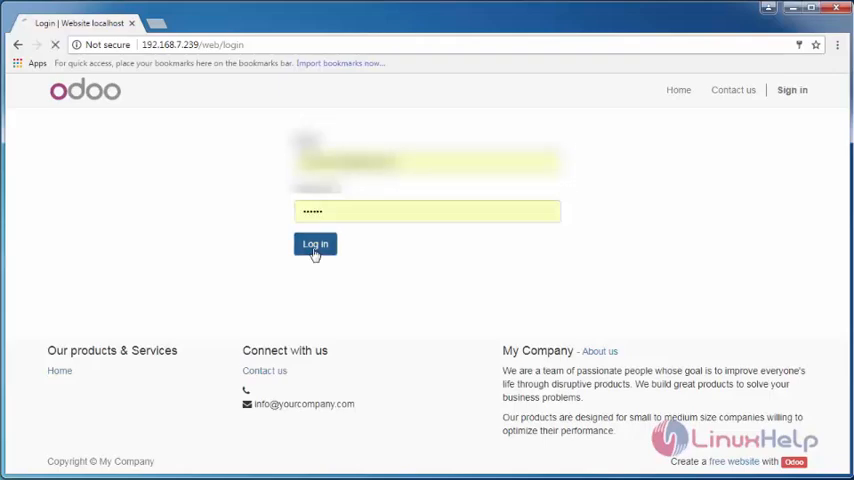
click(316, 244)
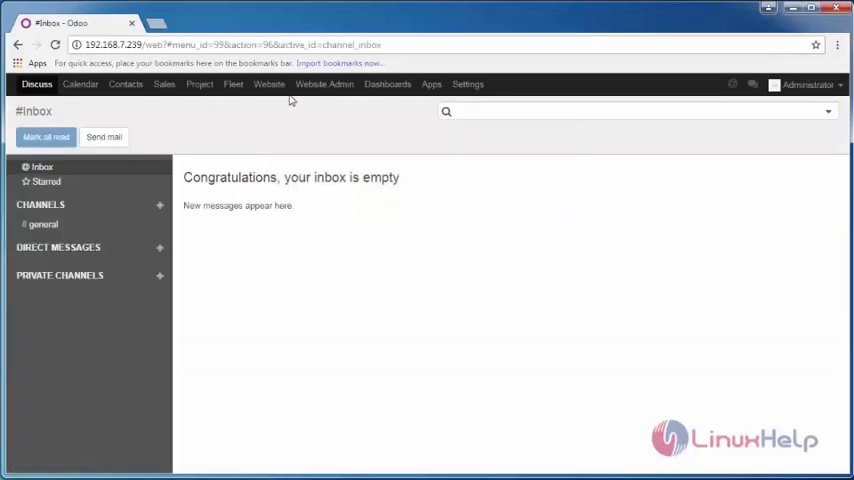
- Go through Apps to the Project module's overview listing the demo project
click(432, 84)
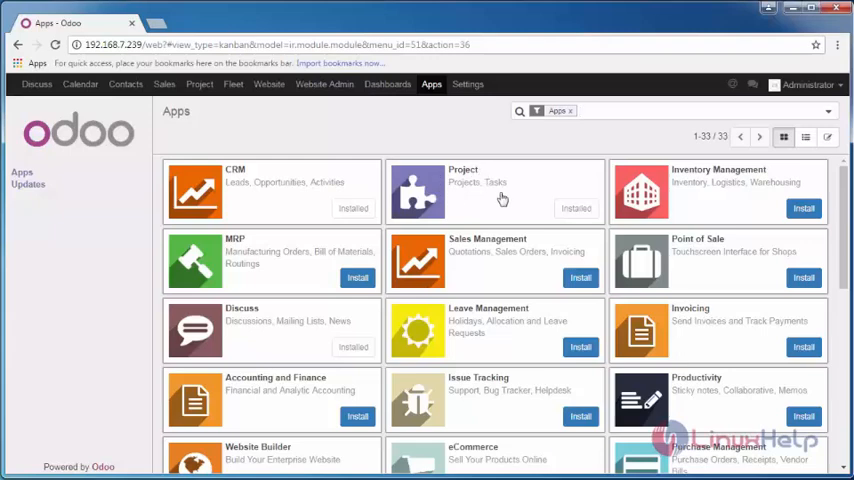
mouse_move(482, 196)
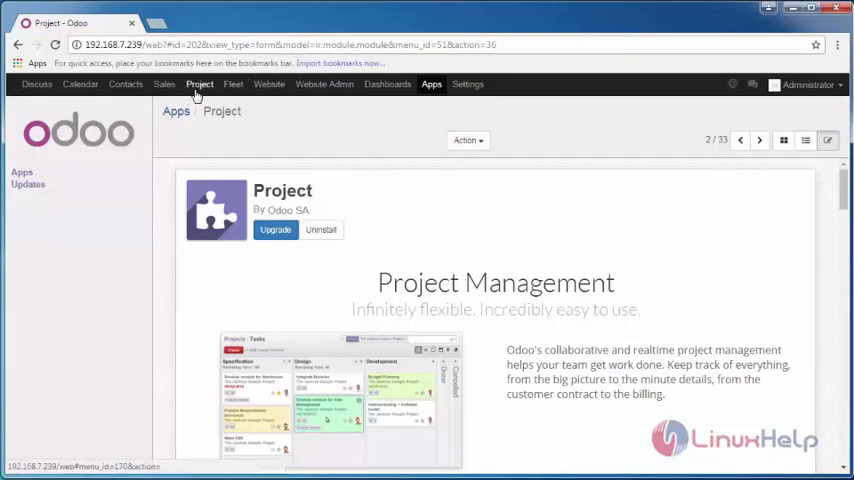
click(200, 84)
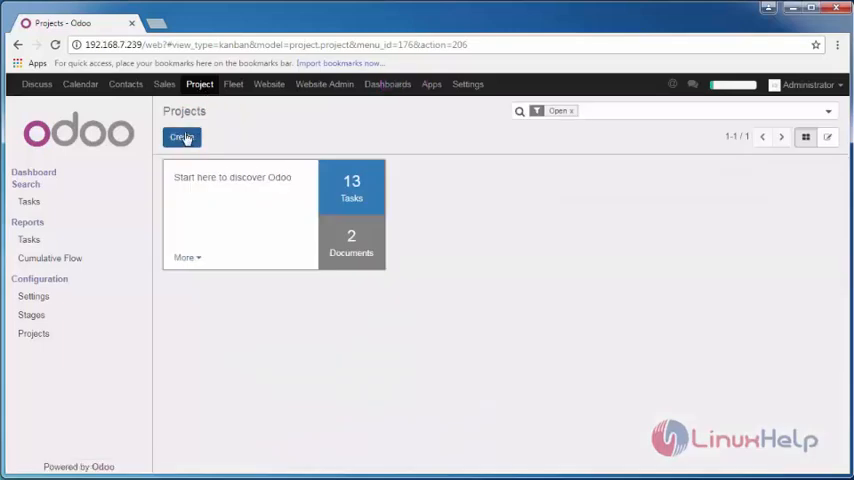
- Create and save project 'Website for Linuxhelp' with My Company as customer
click(180, 136)
text(Website fo)
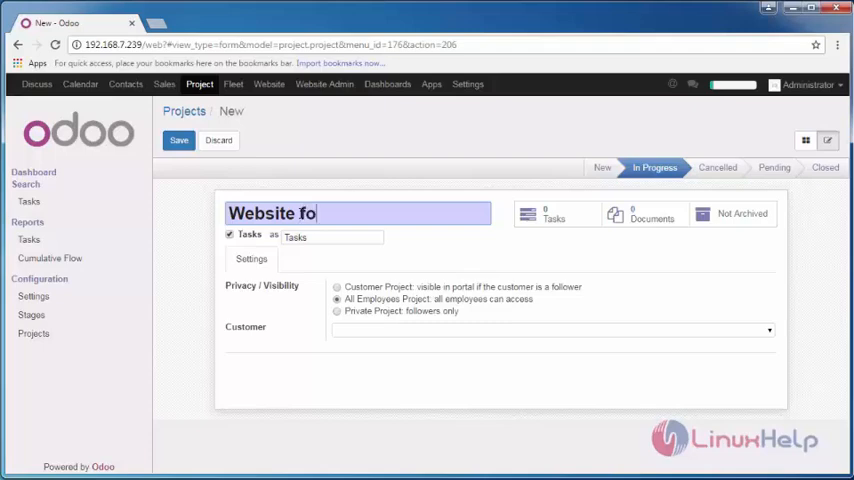
text(r Linu)
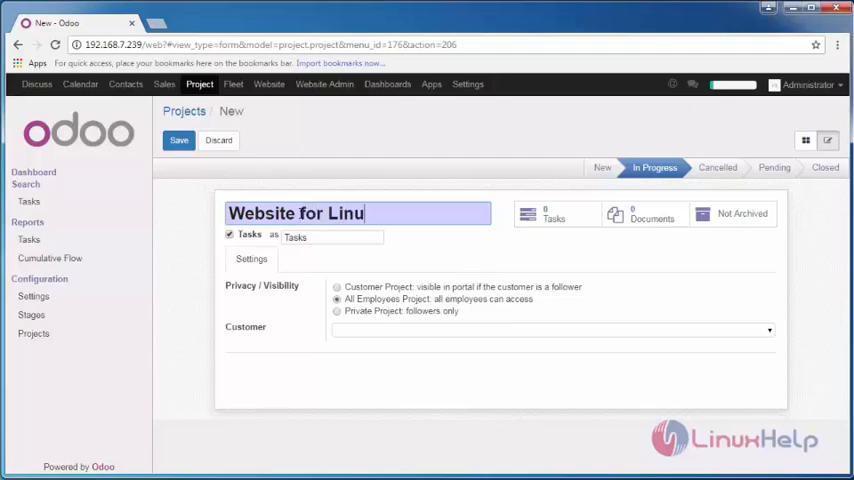
text(xhelp)
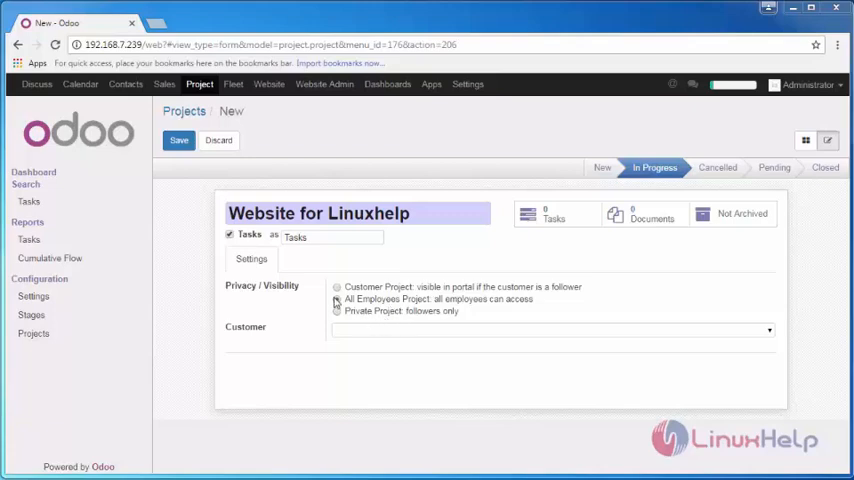
click(336, 300)
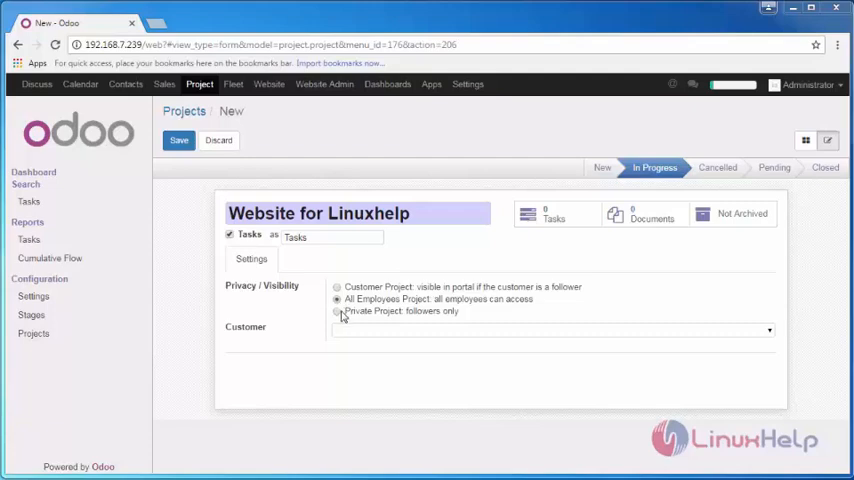
click(336, 312)
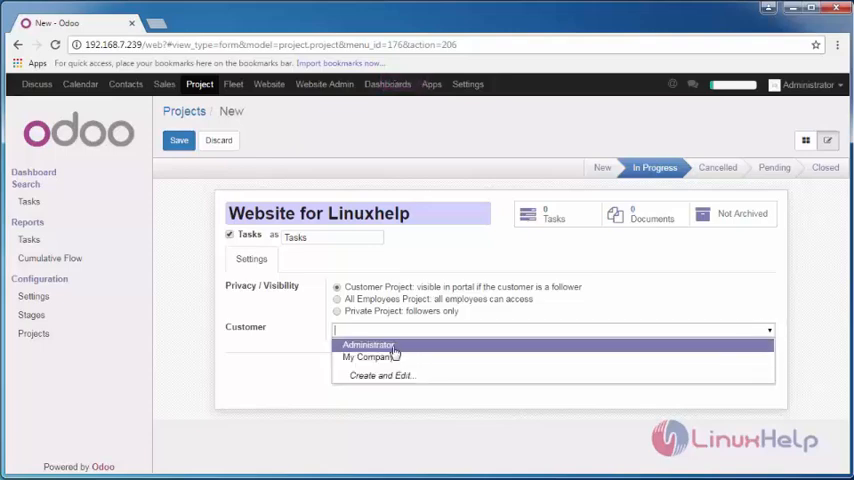
click(368, 356)
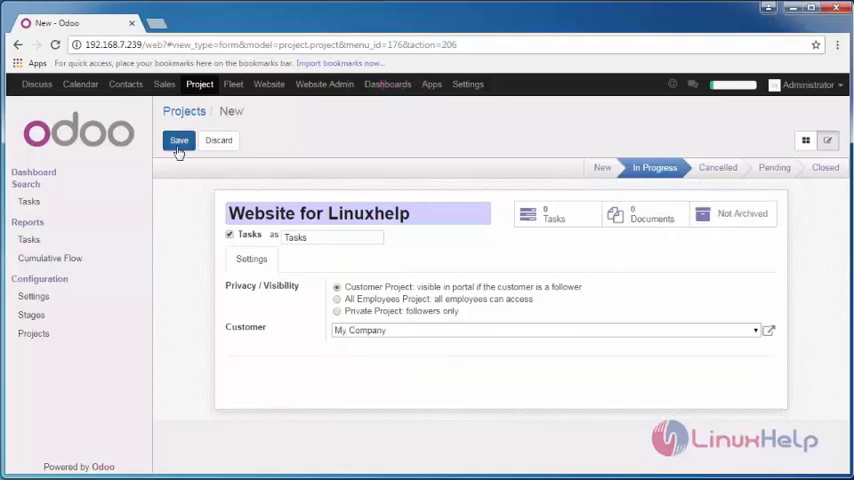
click(178, 140)
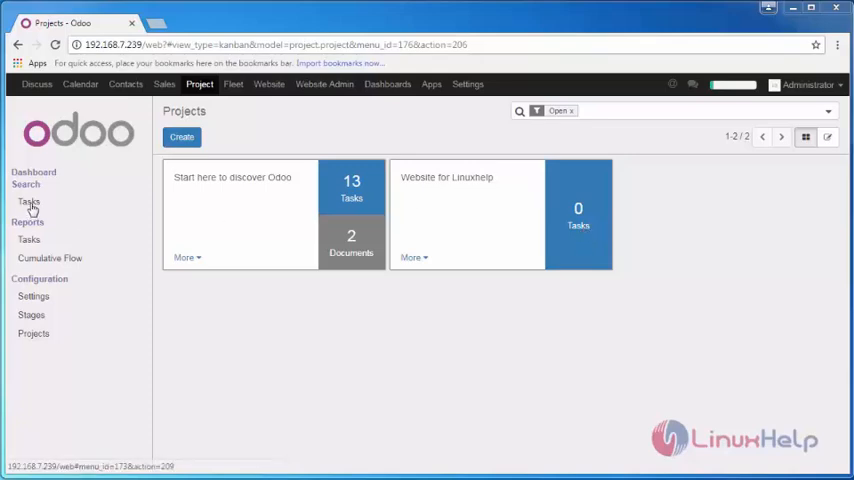
- Start a new task titled 'Guidelines for website' from the tasks board
click(30, 200)
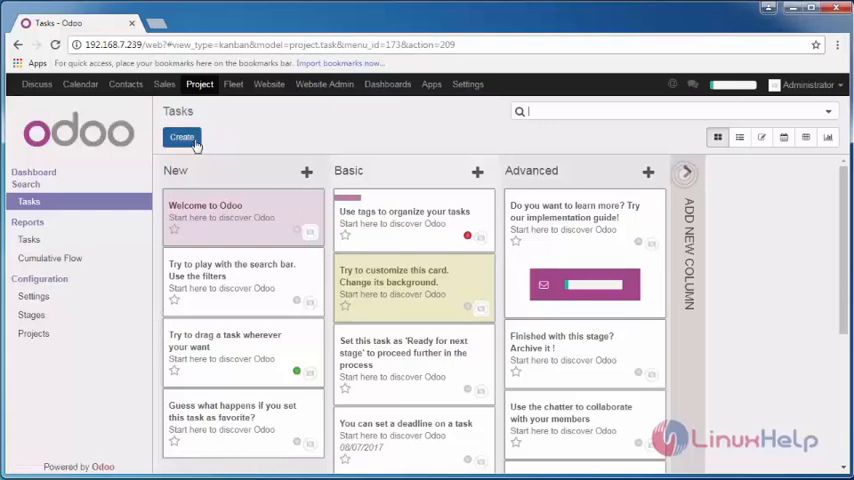
click(180, 136)
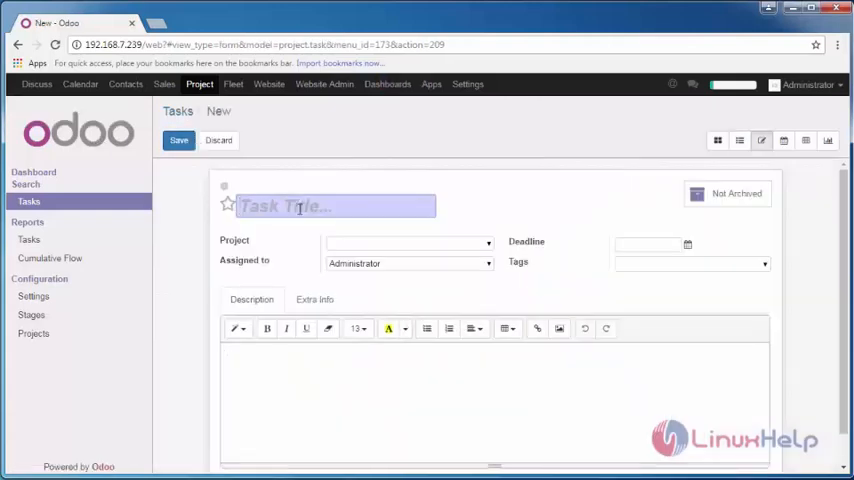
text(G)
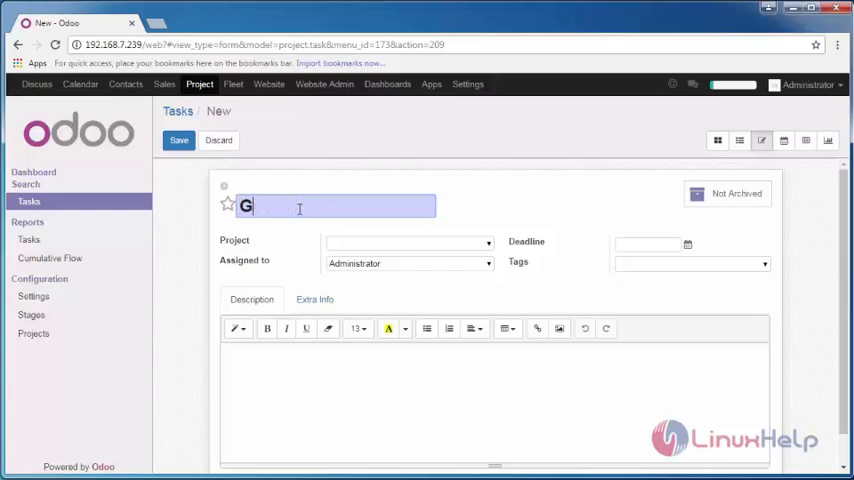
text(uidelines for website)
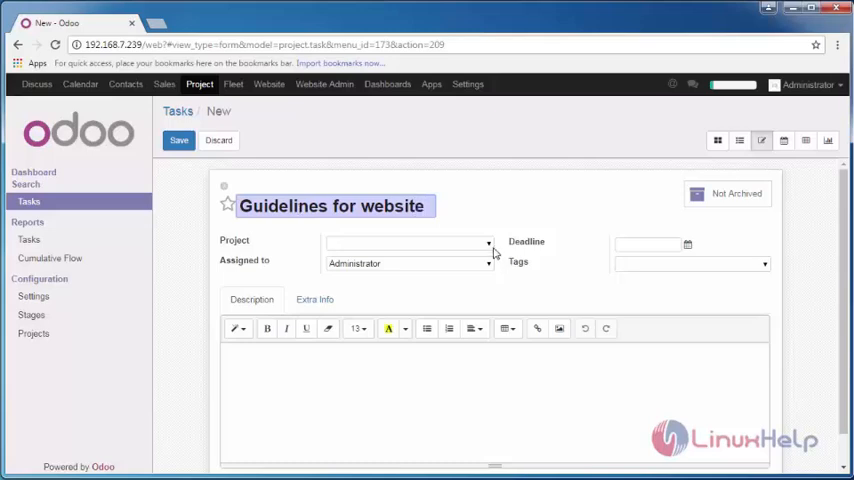
- Assign the task to Website for Linuxhelp and set its deadline to 10/11/2017
click(408, 242)
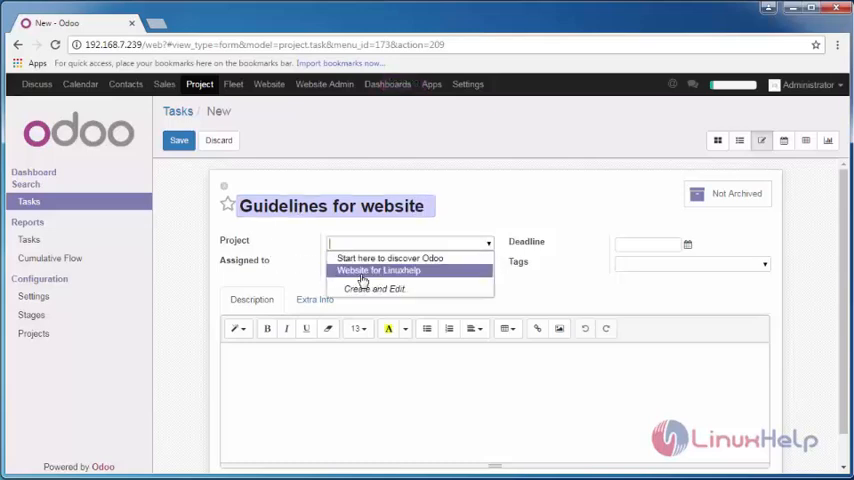
click(376, 270)
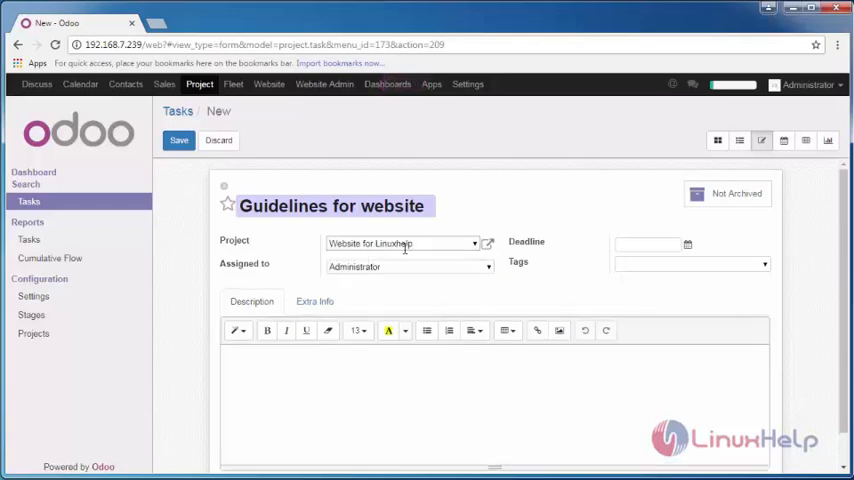
mouse_move(644, 240)
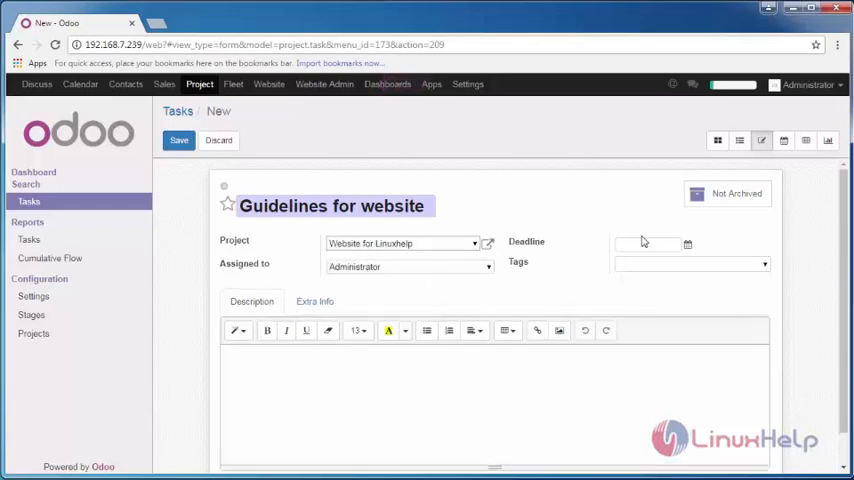
click(644, 244)
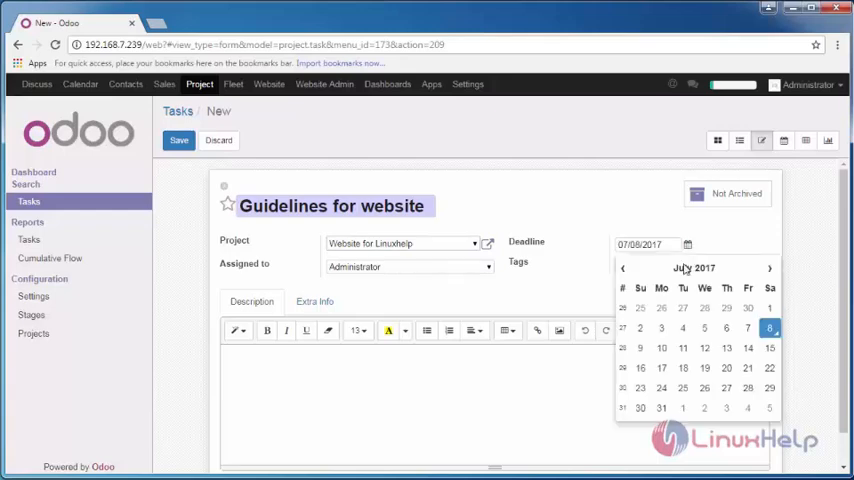
click(768, 268)
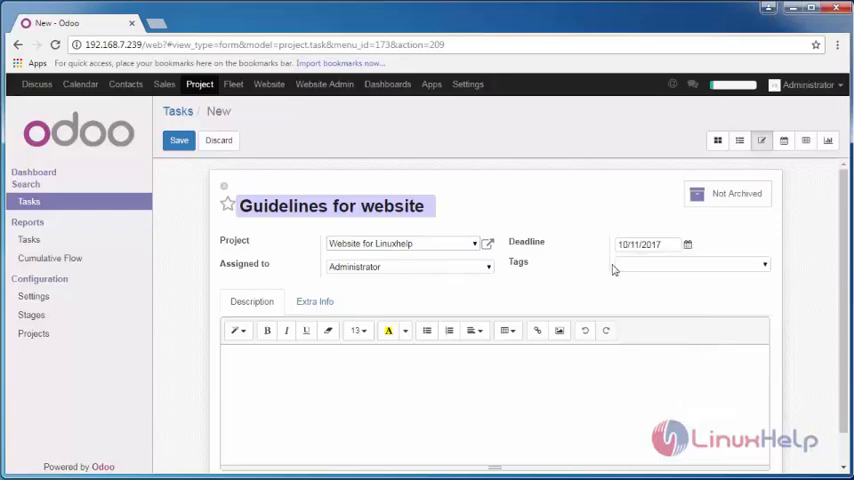
click(690, 264)
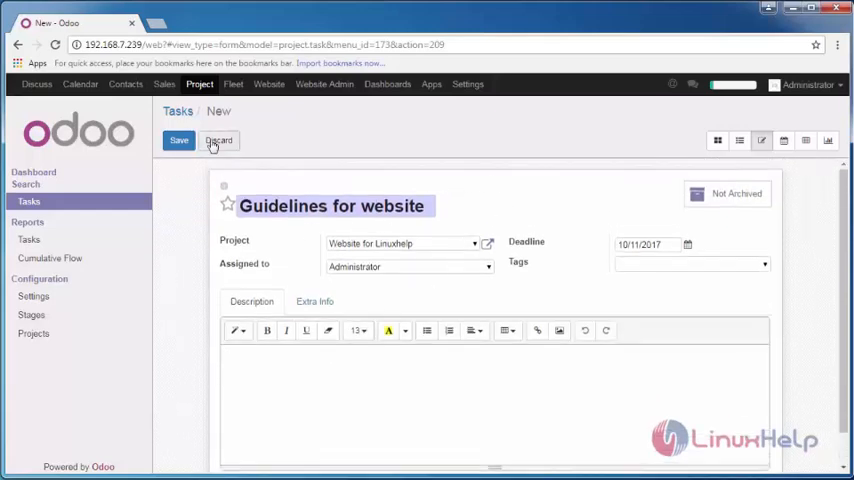
- Save the Guidelines for website task and open the project's task board
click(178, 140)
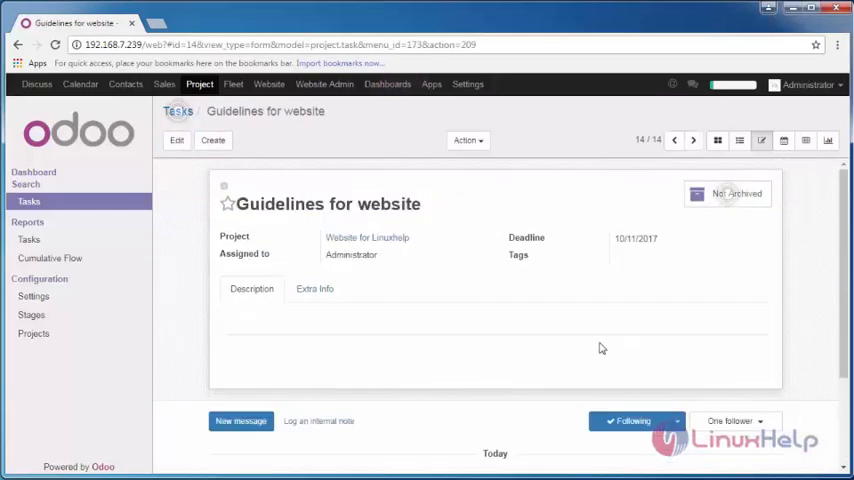
mouse_move(272, 332)
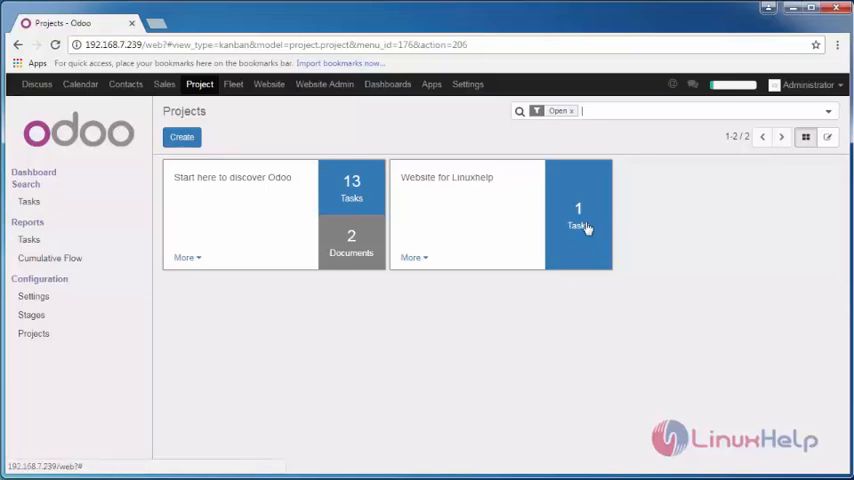
click(578, 218)
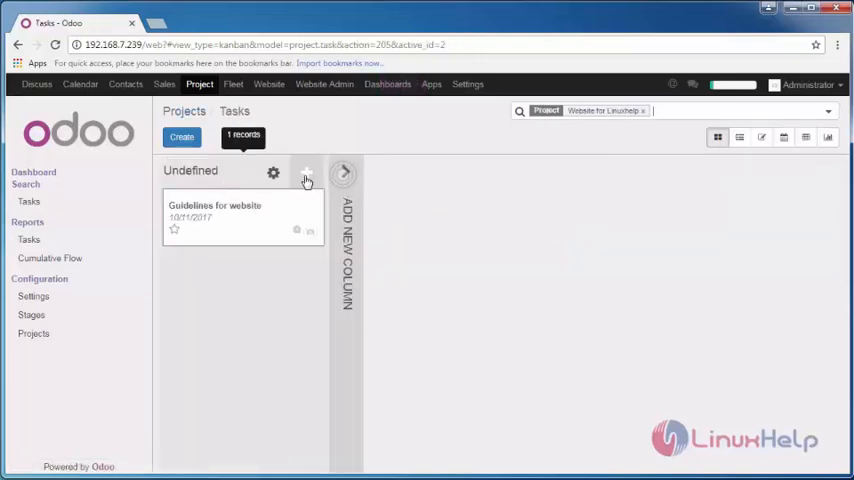
- Quick-create a task named 'Testing' in the Undefined stage
click(308, 172)
text(T)
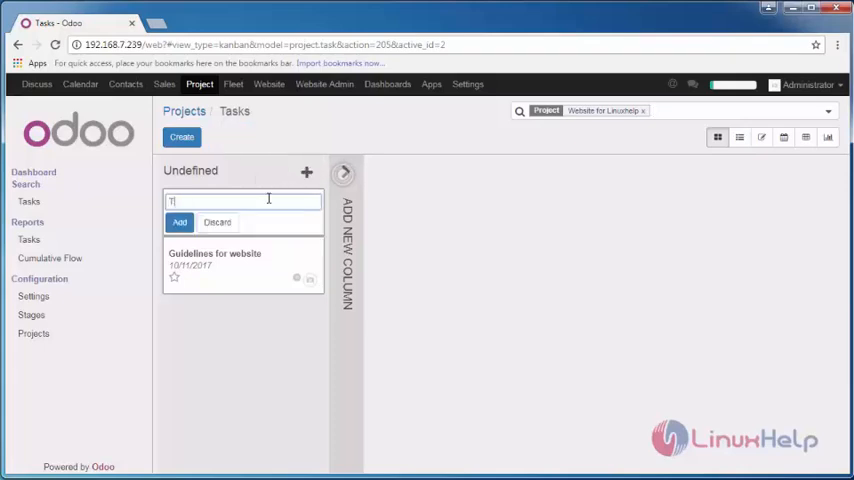
text(esting)
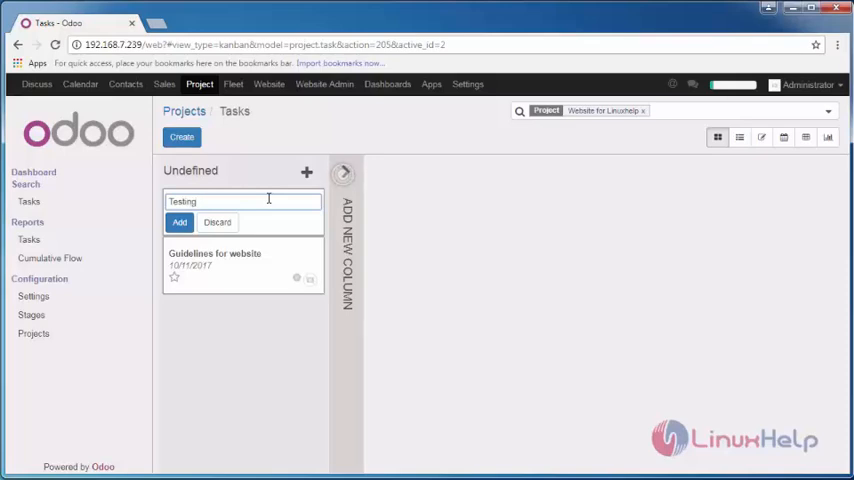
click(180, 222)
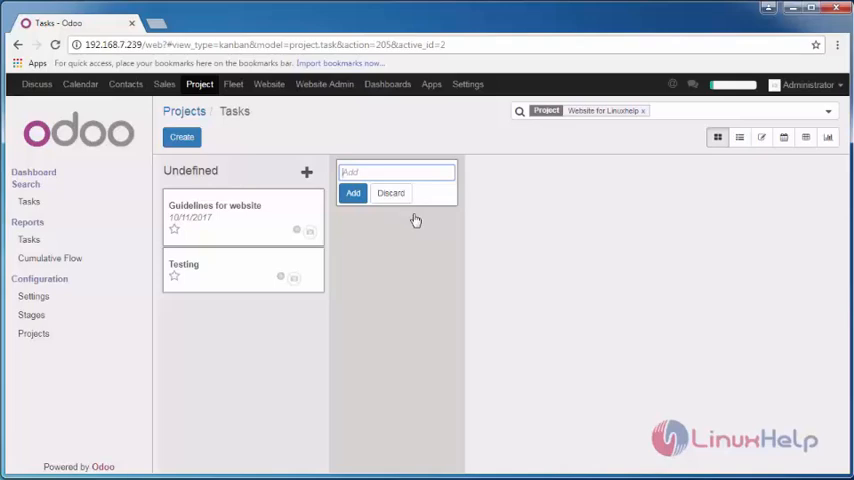
- Add the board columns Analysis, Execution and Through put
text(Analysis)
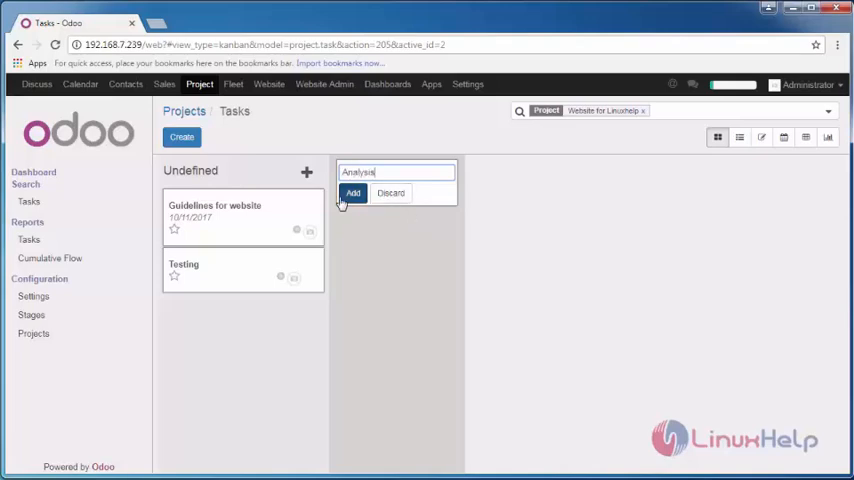
click(352, 192)
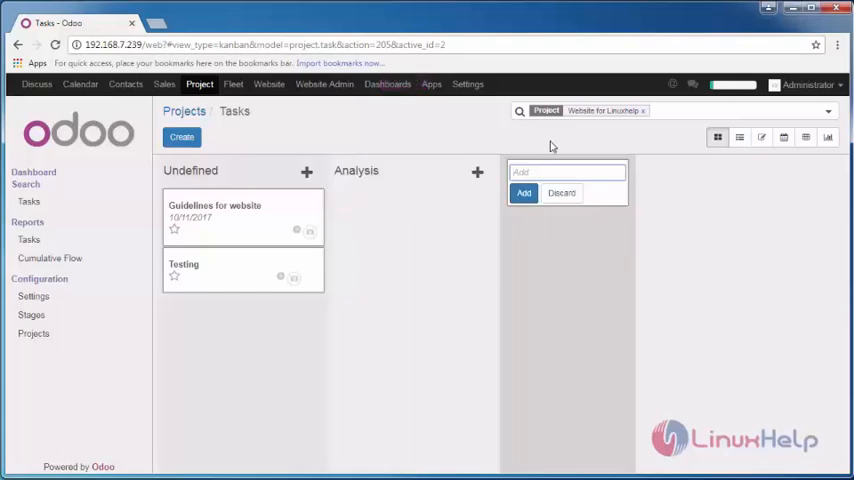
text(Exec)
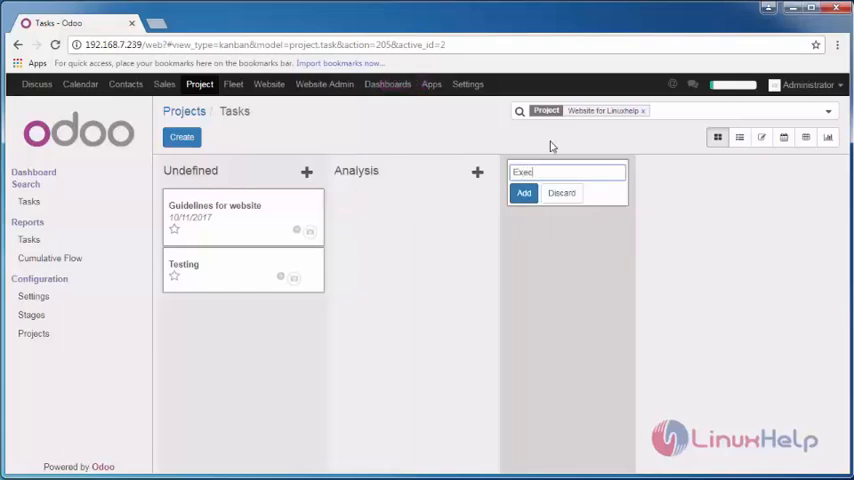
click(524, 192)
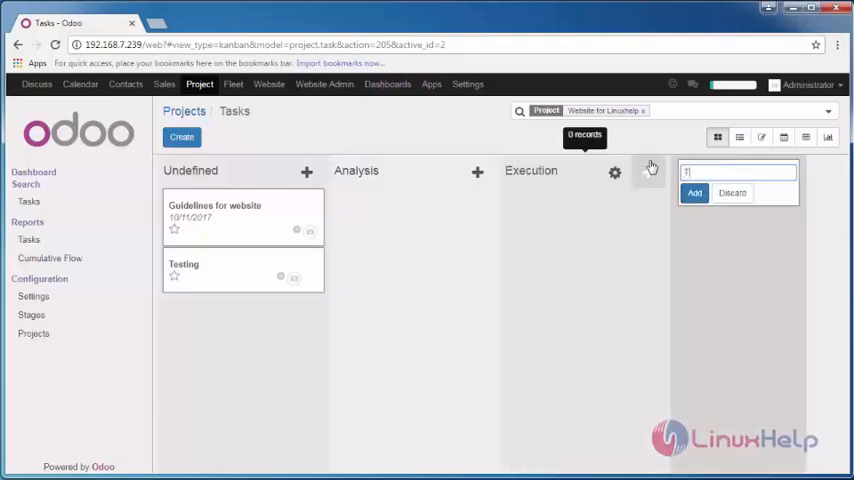
text(Through)
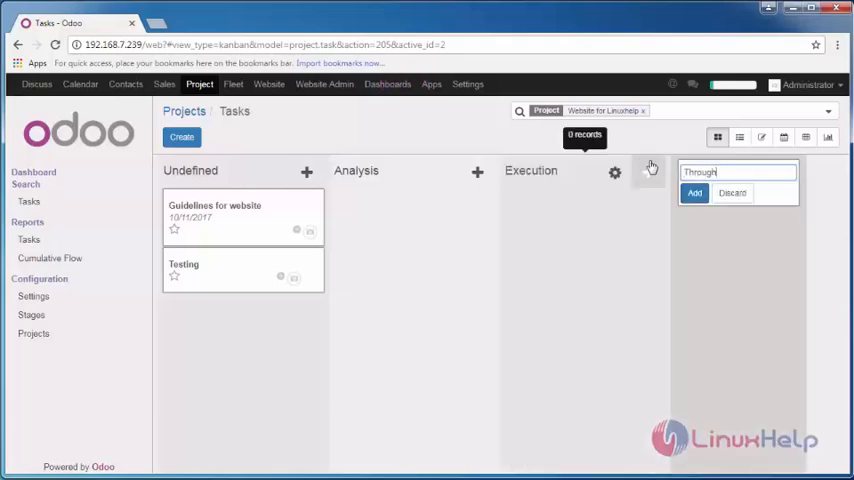
click(694, 192)
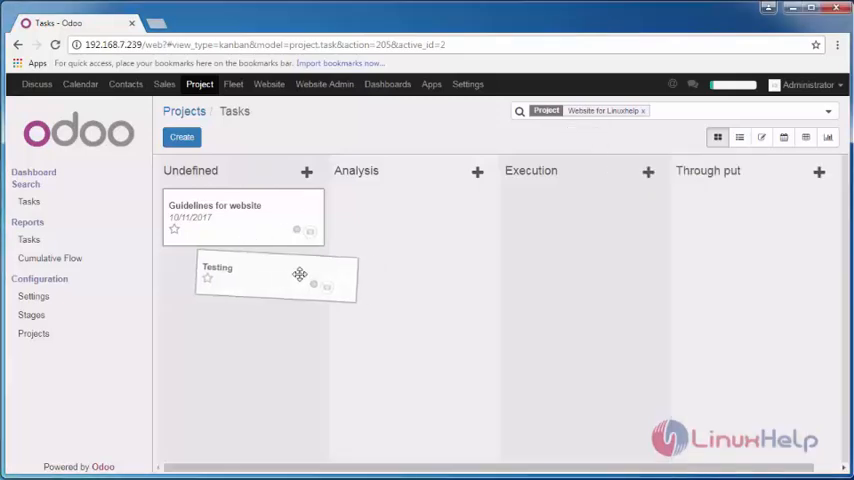
- Drag the Testing task via Analysis into Through put and start a task under Analysis
drag(276, 278, 412, 216)
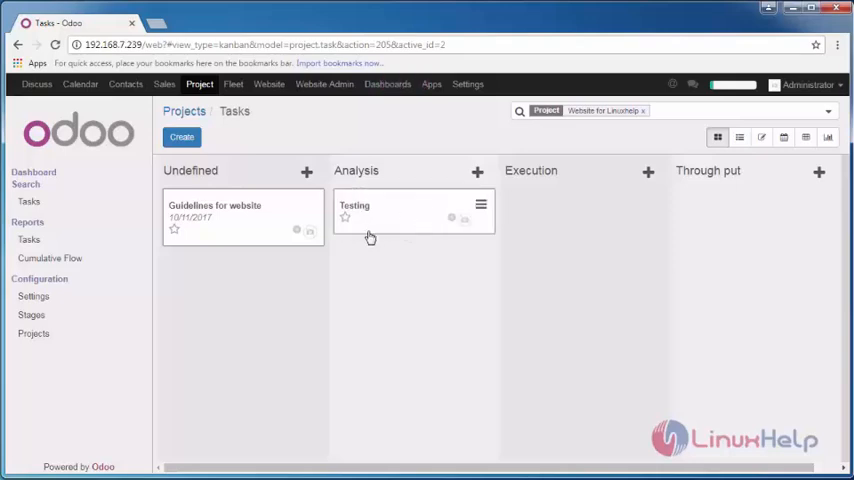
mouse_move(322, 264)
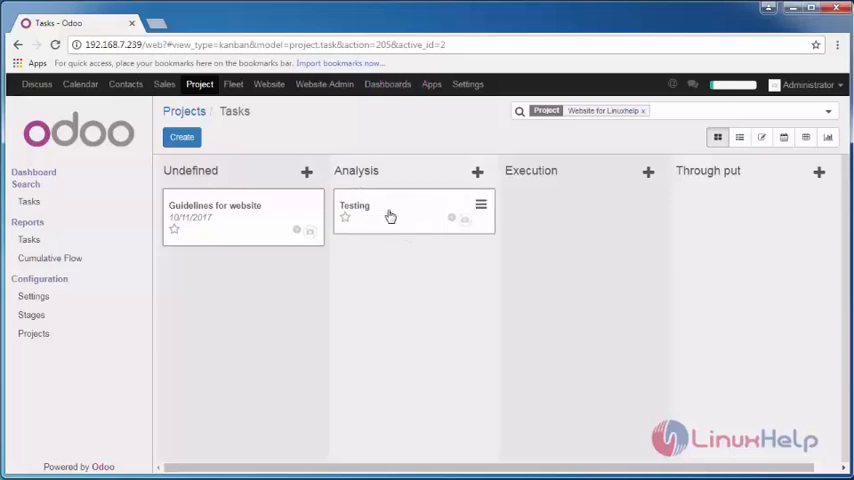
drag(390, 216, 576, 216)
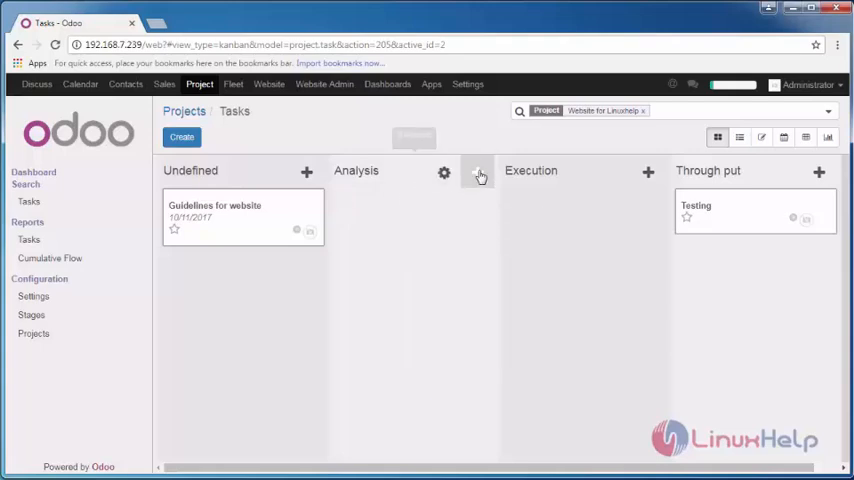
click(478, 172)
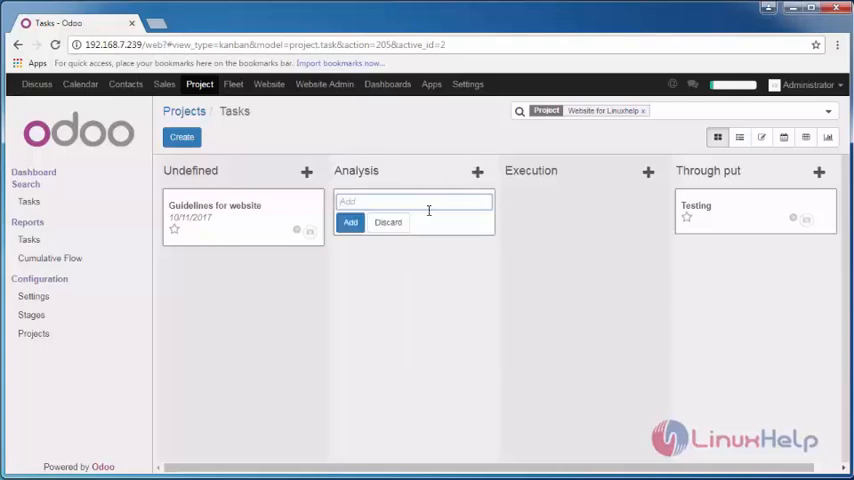
- Quick-create the tasks 'Testing Over' and 'First Mode' in the Analysis stage
text(T)
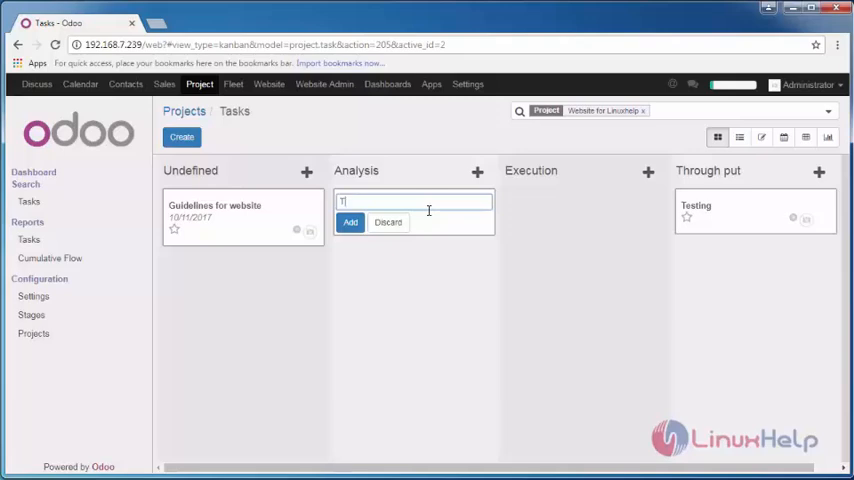
text(esting)
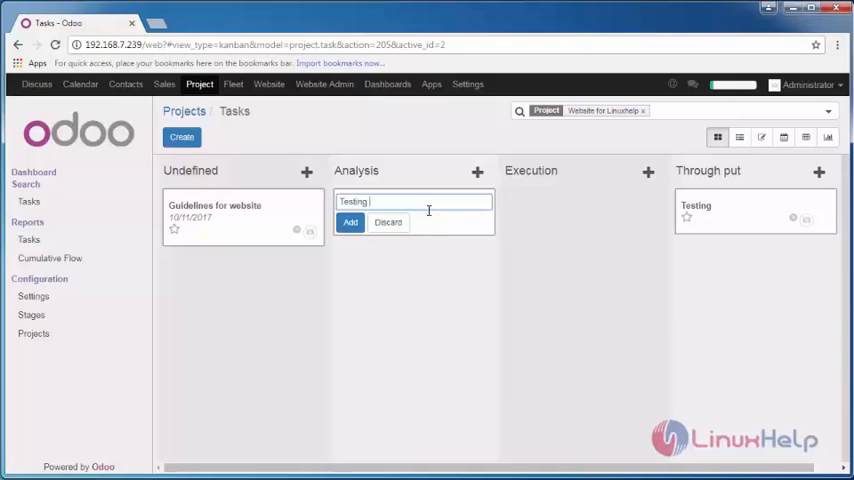
text(Over)
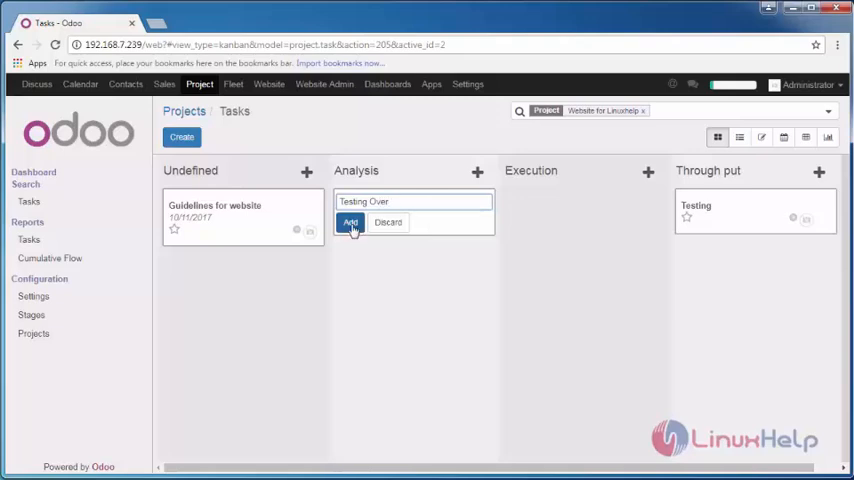
click(350, 222)
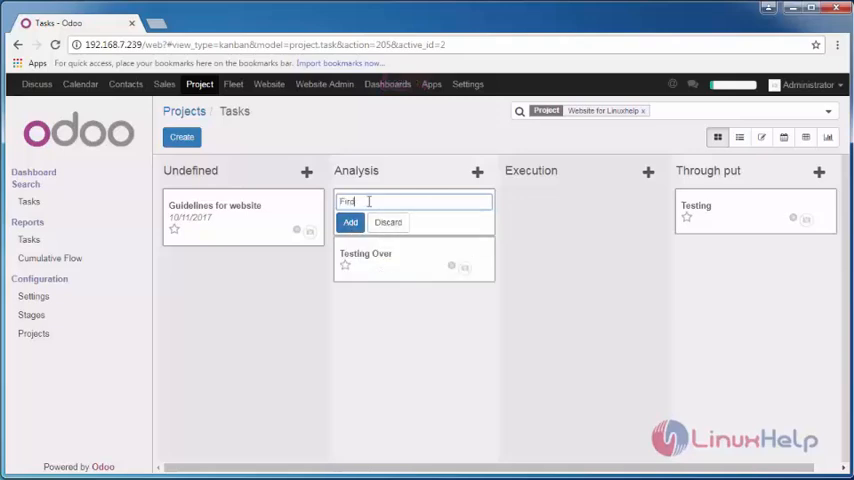
text(First Mode)
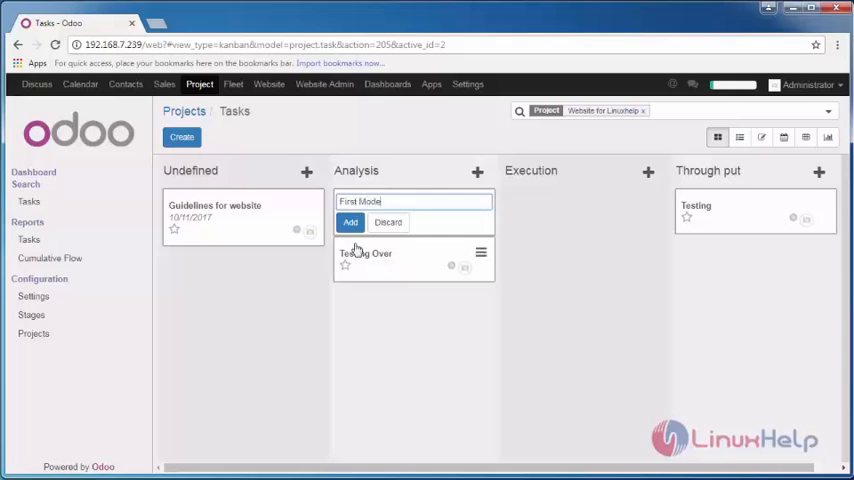
click(350, 222)
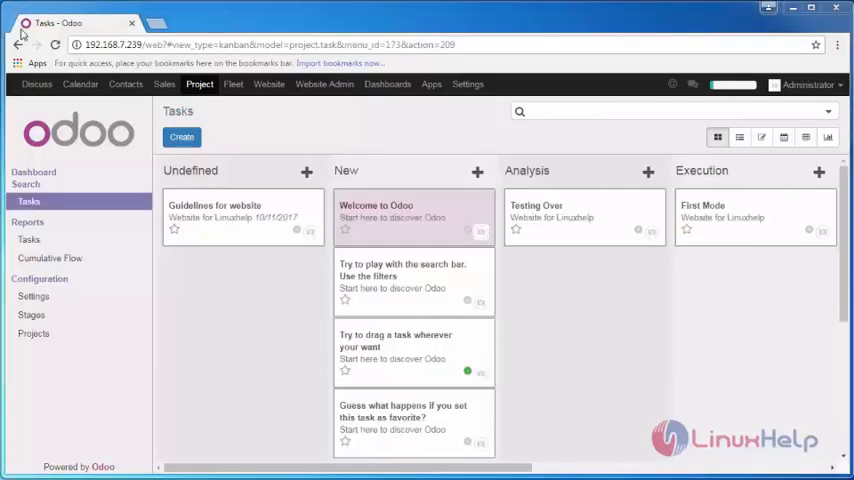
- Bring up the Cumulative Flow report of tasks per stage
click(48, 258)
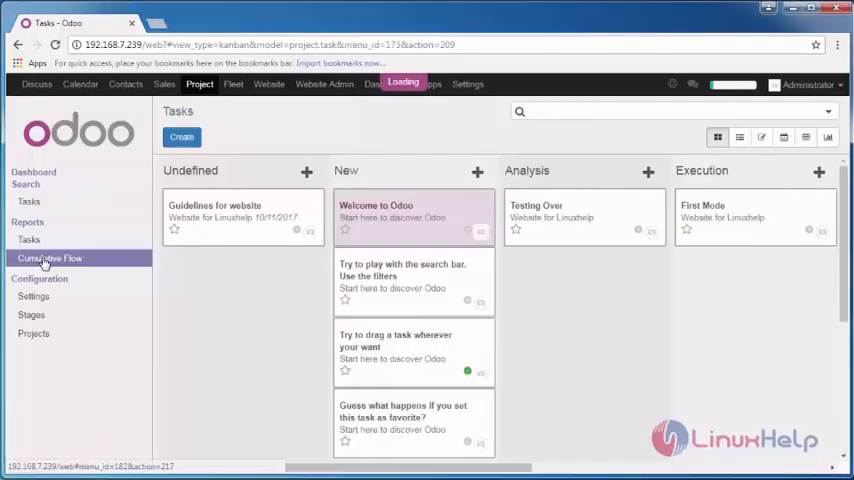
click(50, 258)
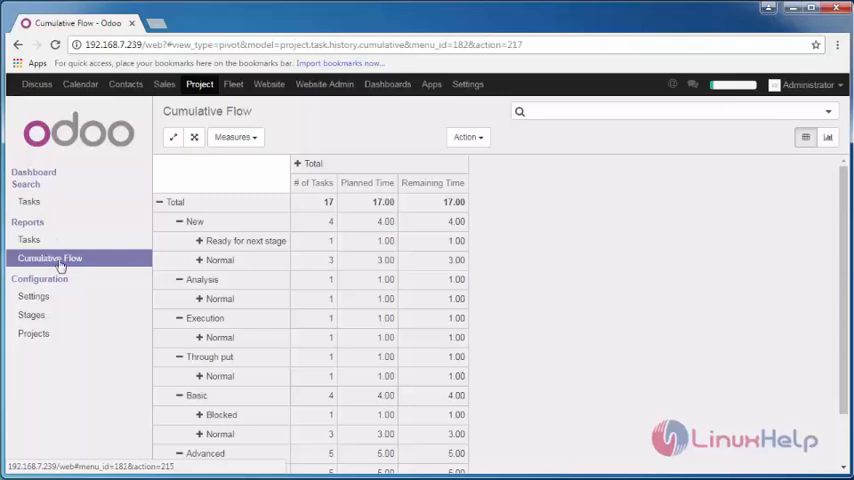
- Review Configuration's Settings, the Stages list, then the Projects list
click(34, 296)
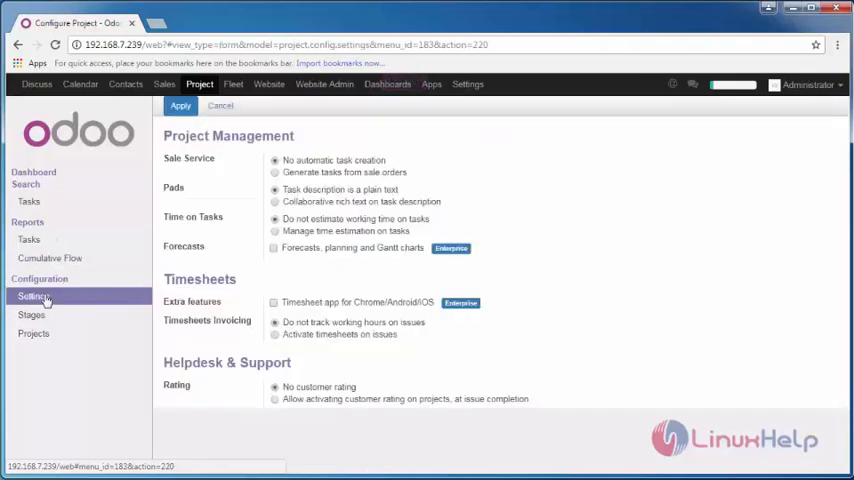
click(32, 316)
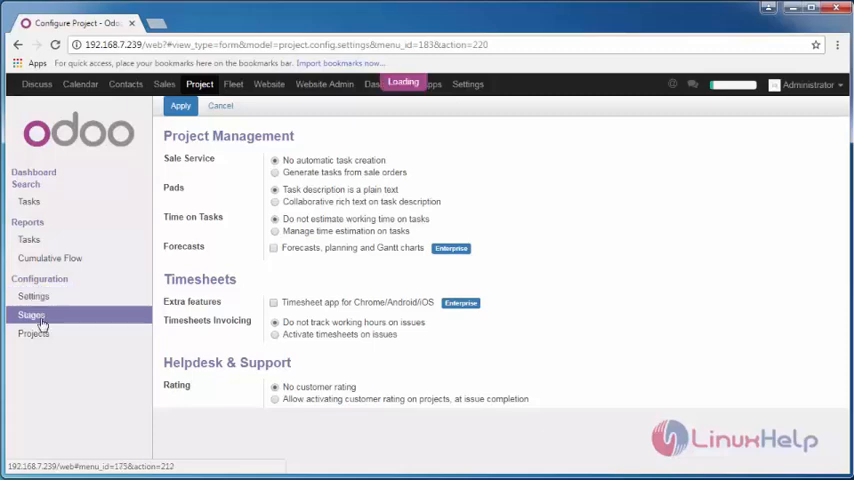
click(32, 314)
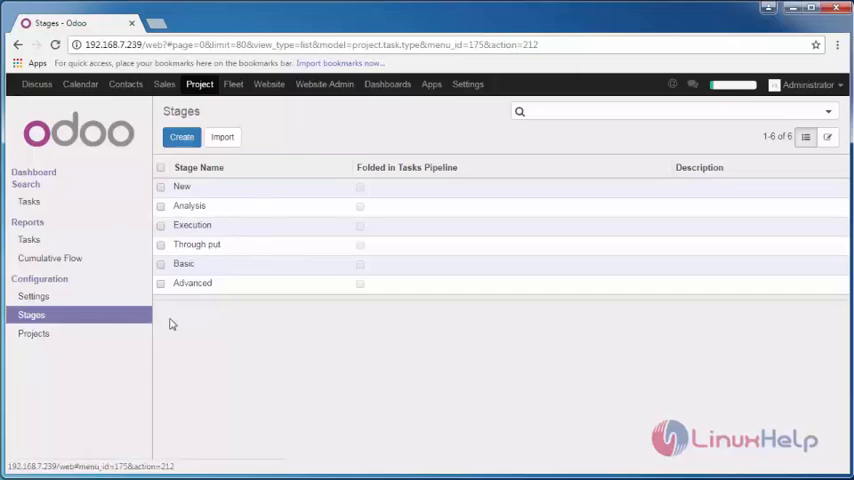
click(34, 332)
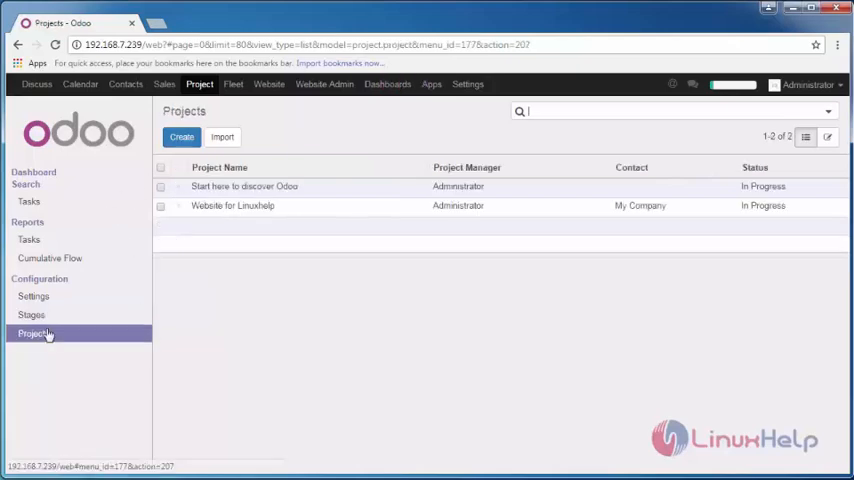